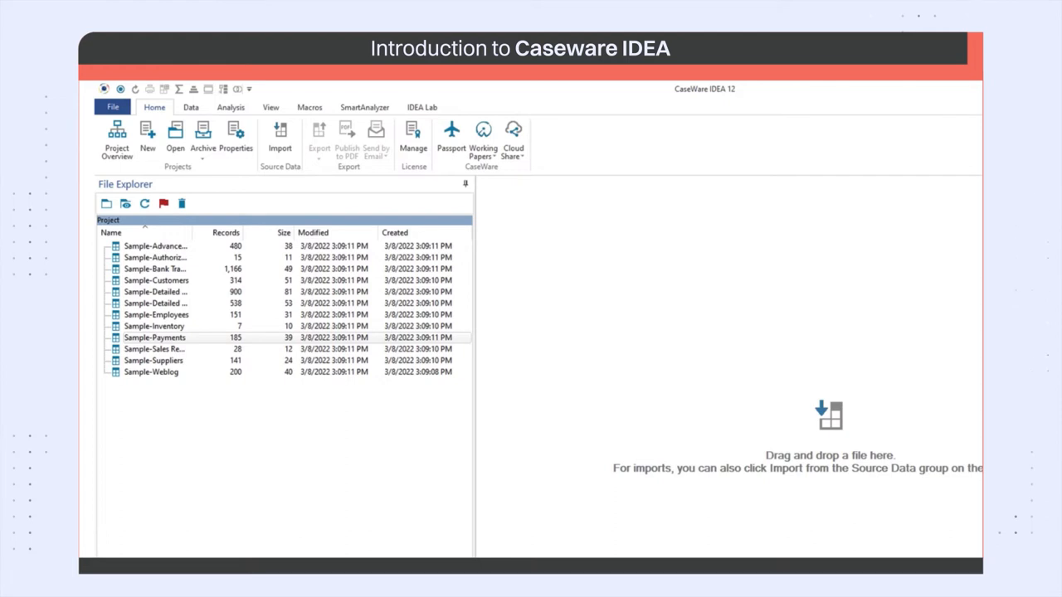
Step: Open the Sample-Payments database from File Explorer to show its payment records and properties
click(151, 372)
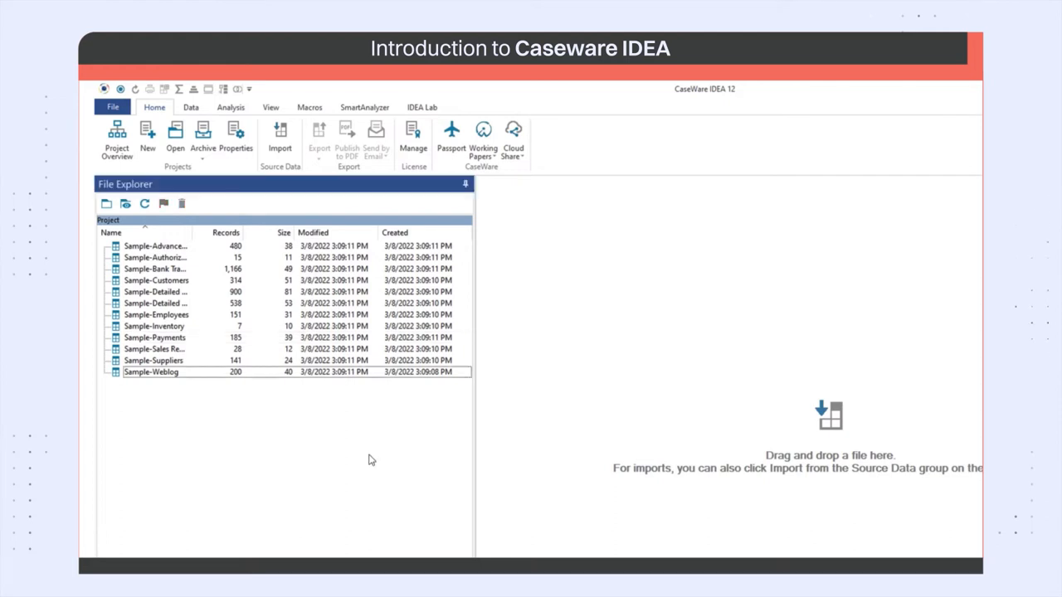
click(154, 338)
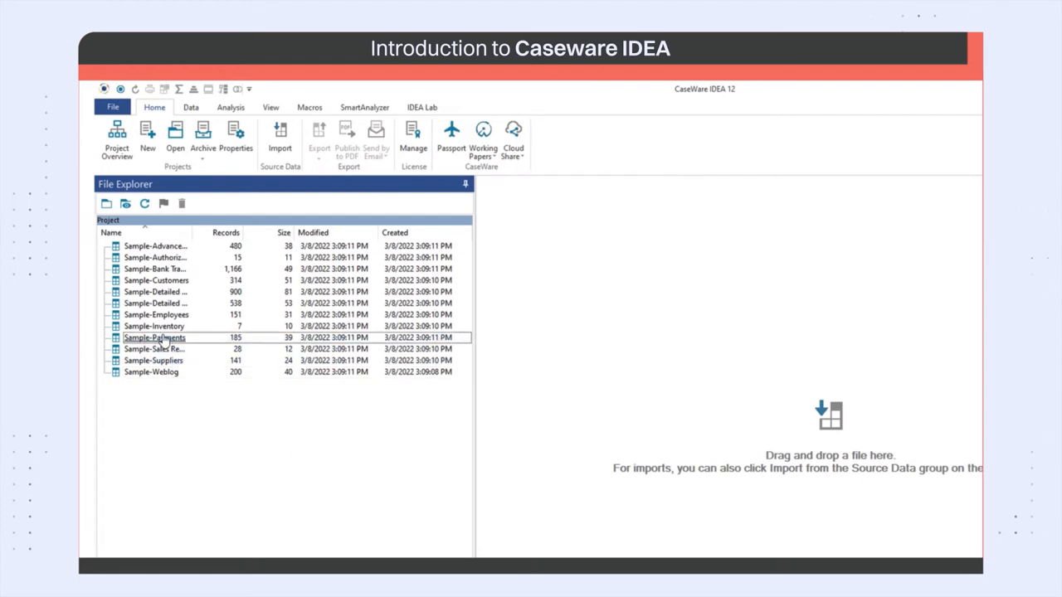
double_click(152, 338)
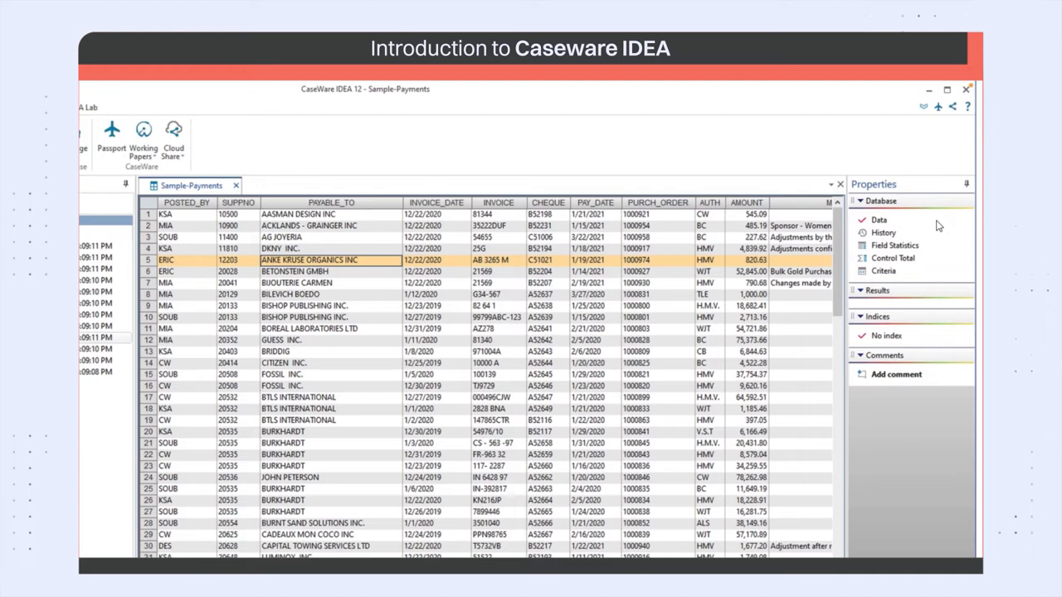
click(879, 219)
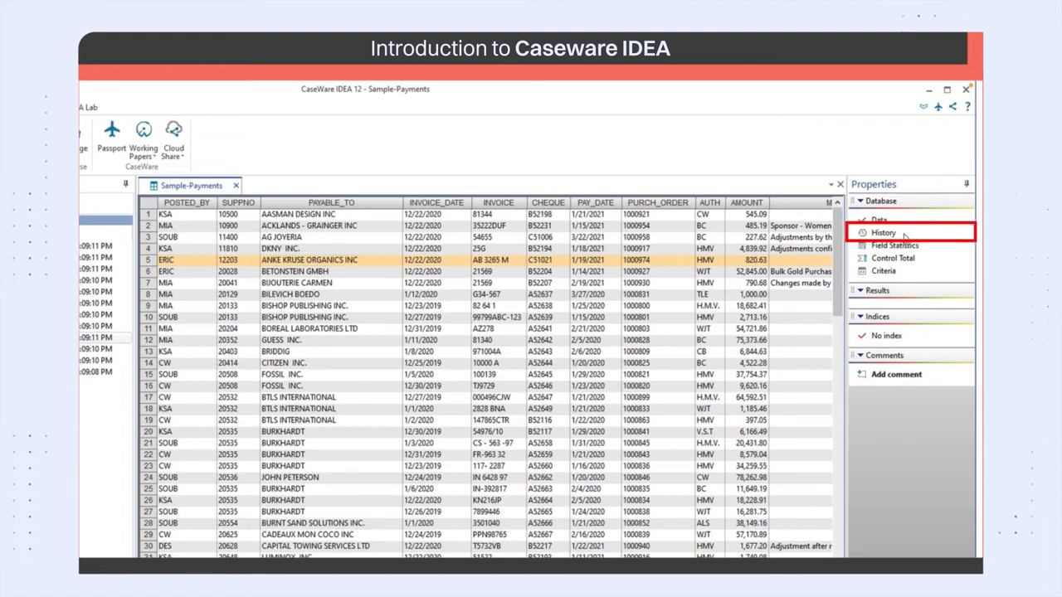
Step: View the import history, then field statistics for INVOICE_DATE and PAY_DATE
click(883, 232)
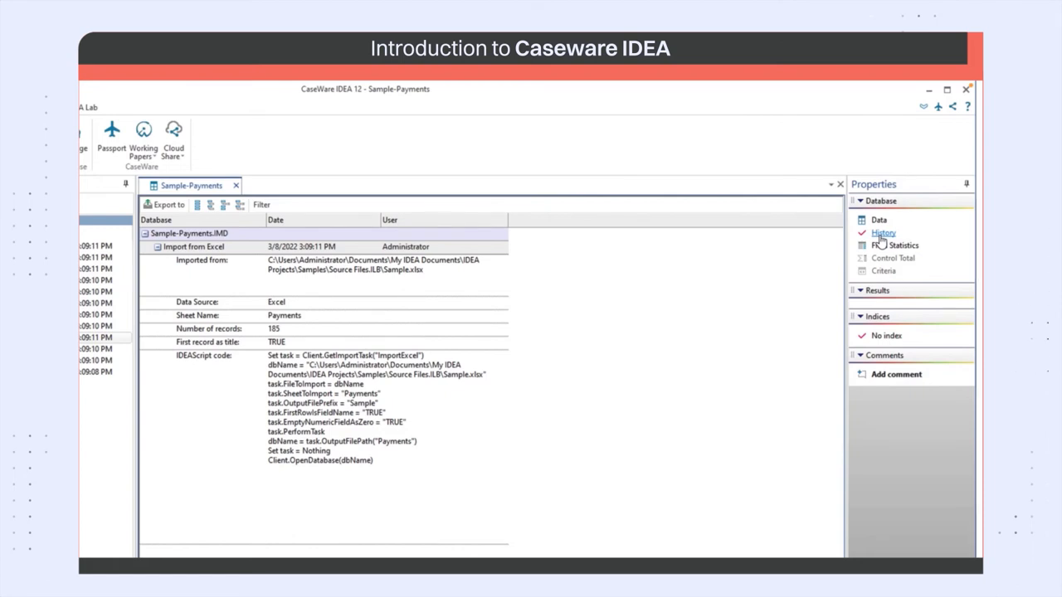
click(894, 246)
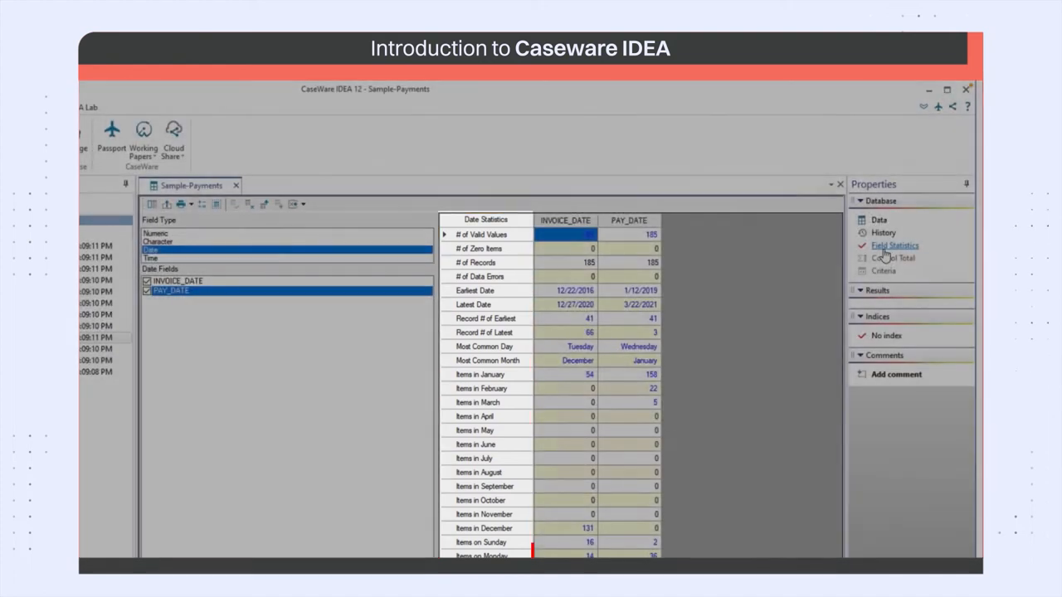
Step: Switch Field Type to Numeric for AMOUNT statistics, then to Time, which lists no fields
click(153, 249)
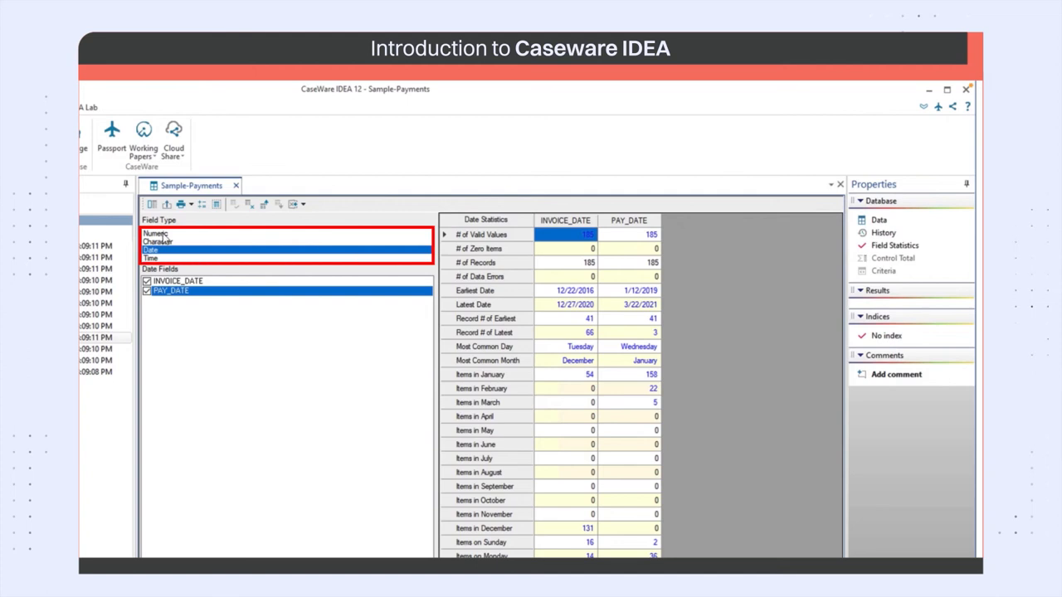
click(156, 233)
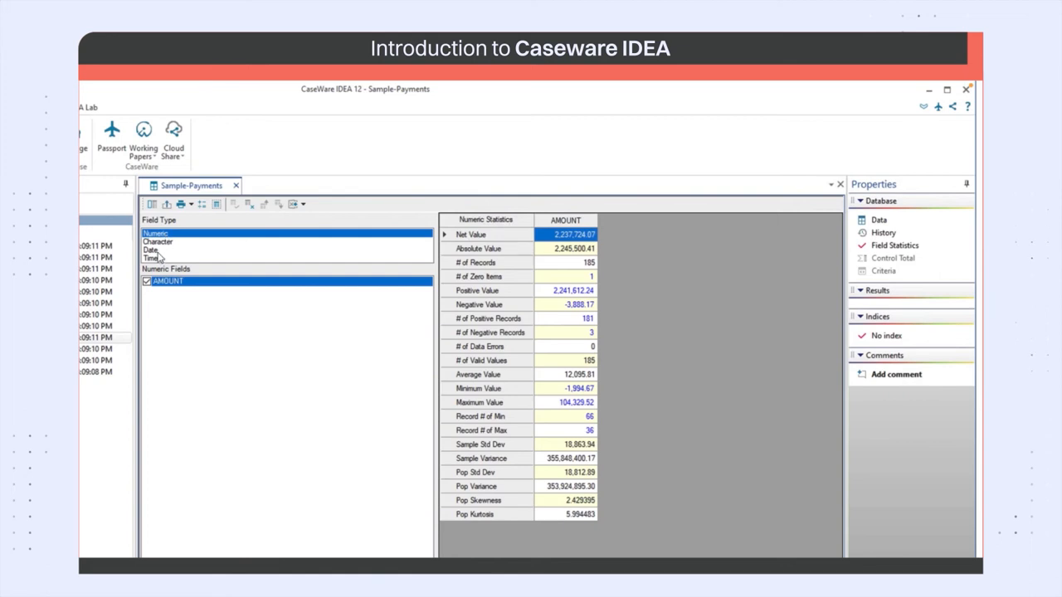
click(153, 259)
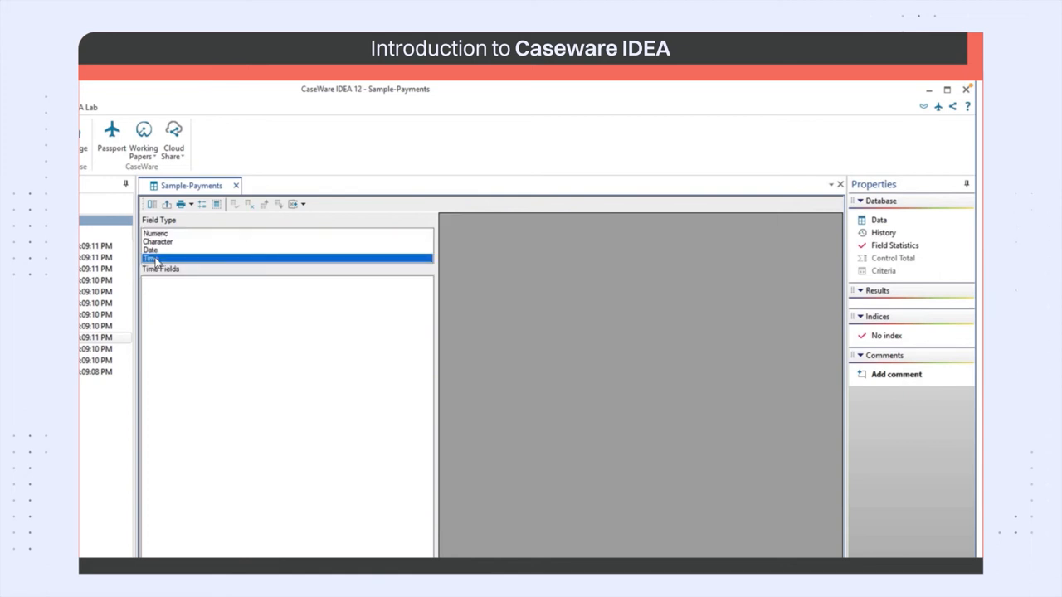
mouse_move(939, 229)
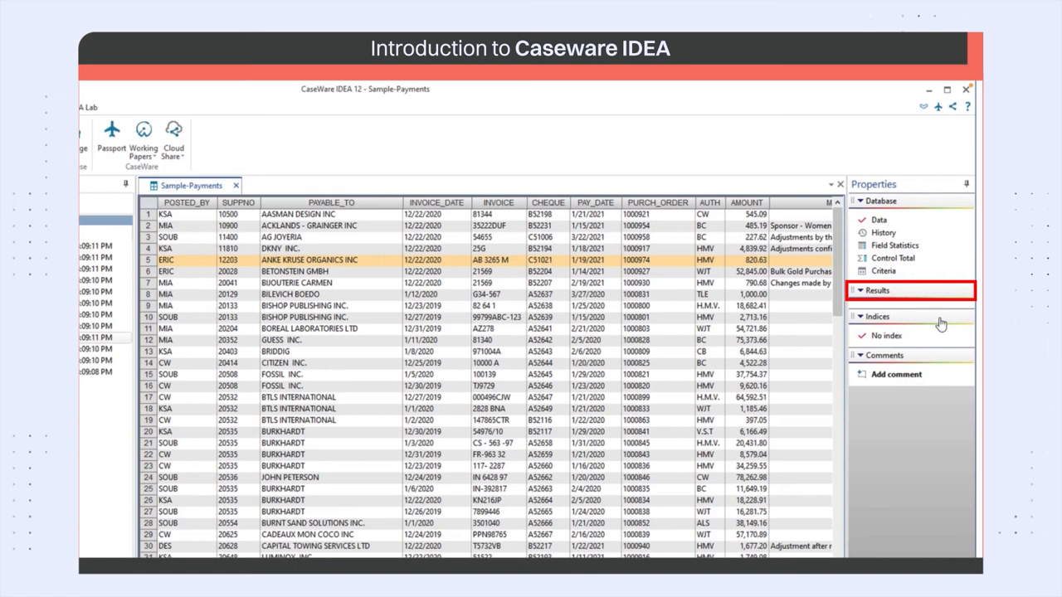
mouse_move(903, 323)
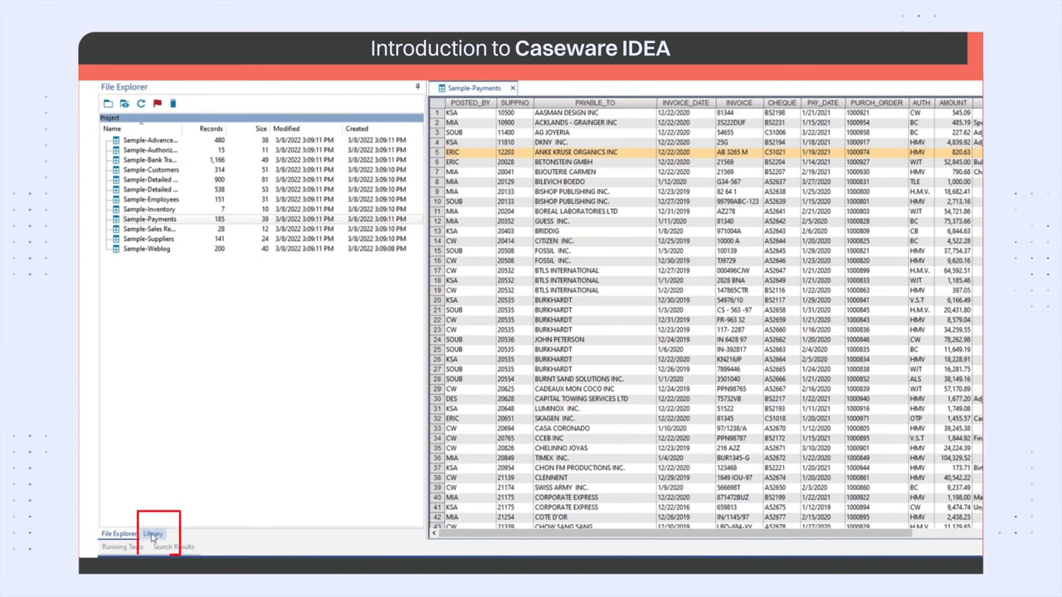
Step: Show the Library and Running Tasks panels, then close the Sample-Payments database
click(153, 534)
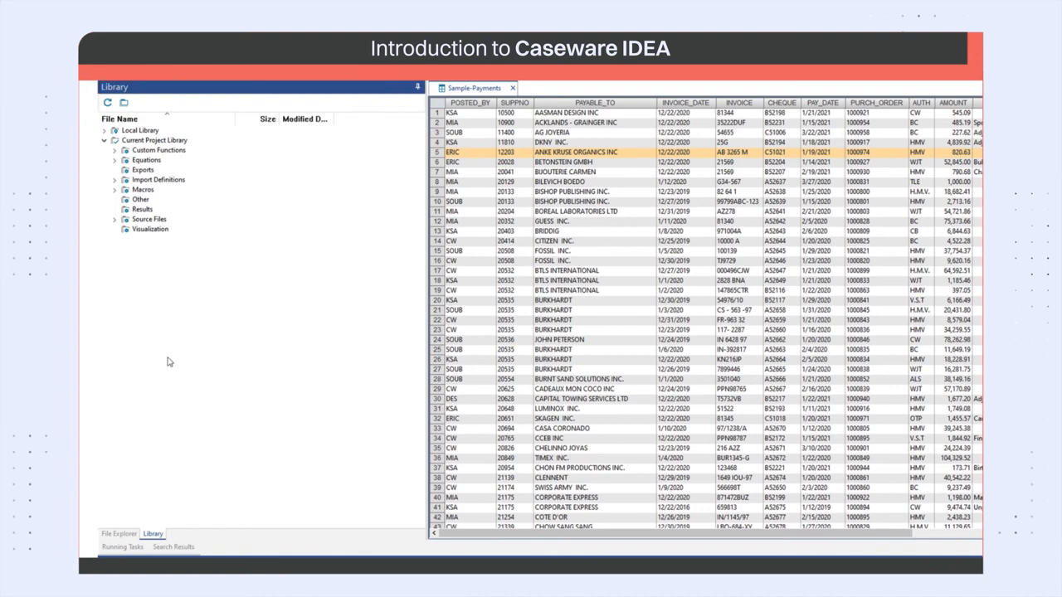
click(123, 548)
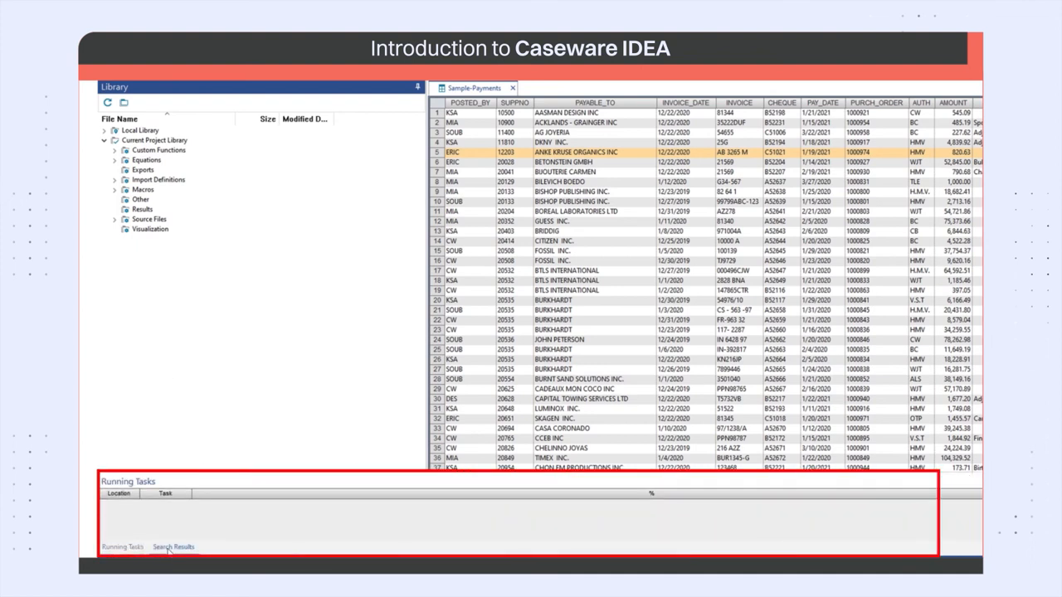
click(173, 547)
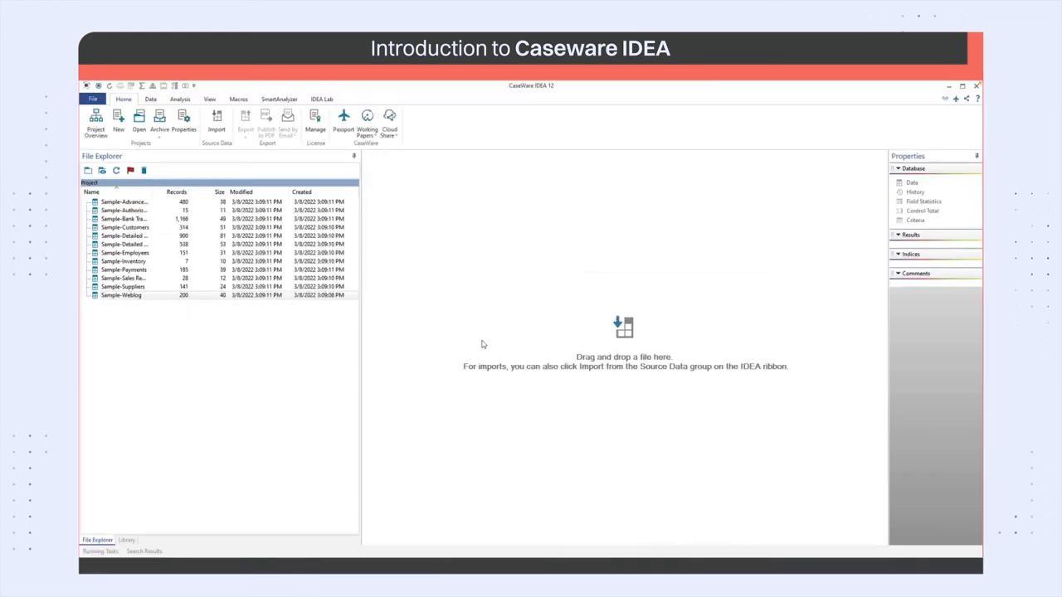
mouse_move(488, 343)
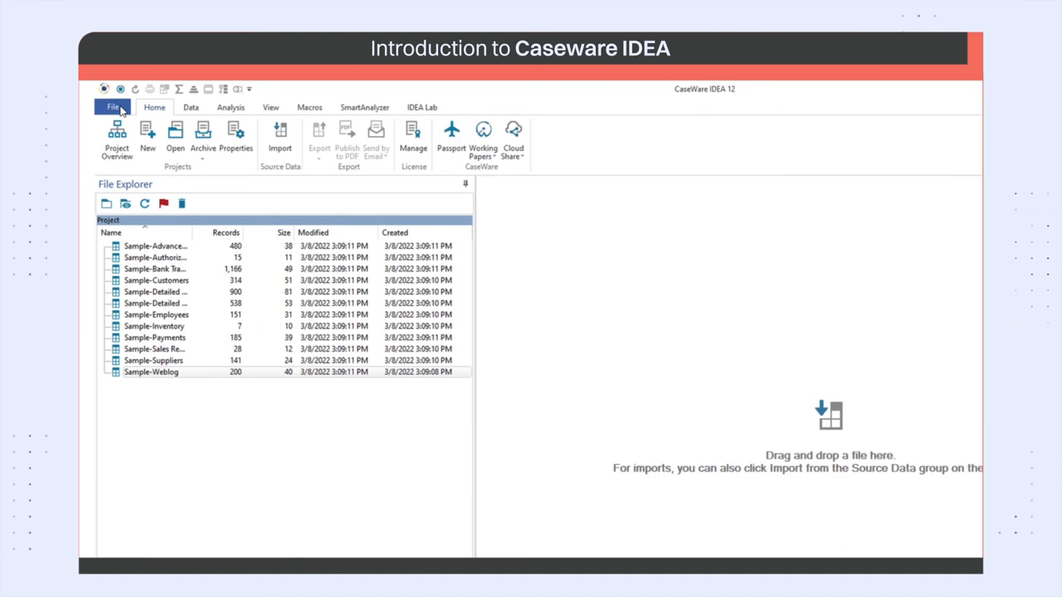
Step: Show the File menu's Help page with support options, version 12 details and site license
click(113, 106)
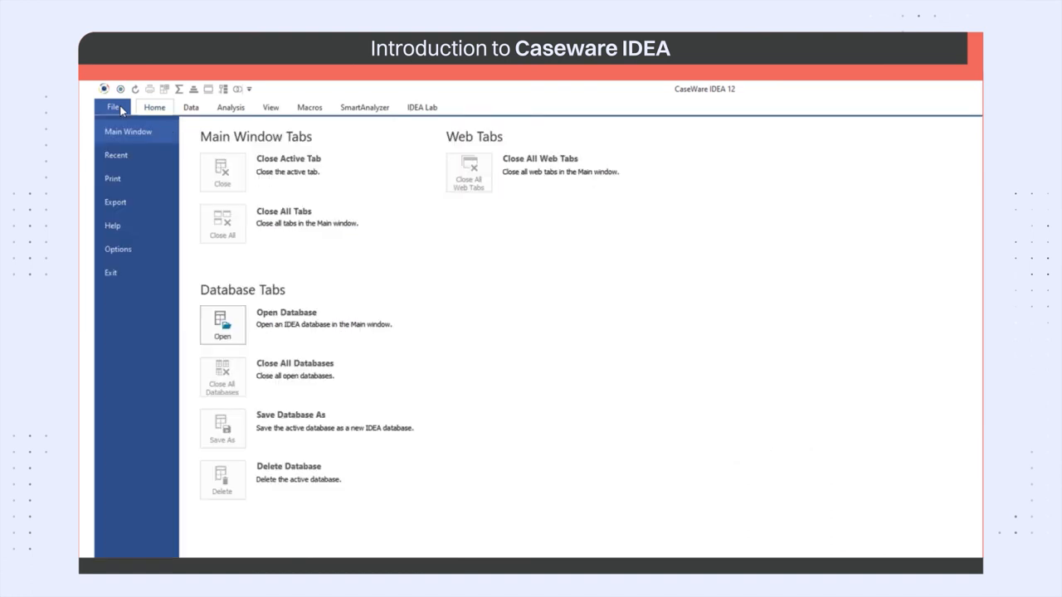
mouse_move(113, 226)
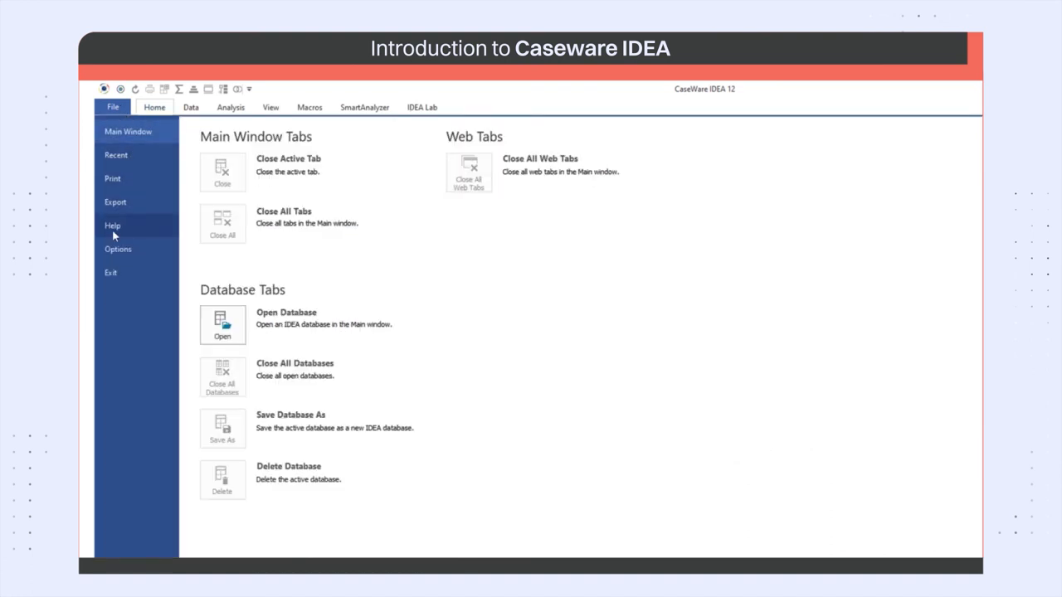
click(113, 226)
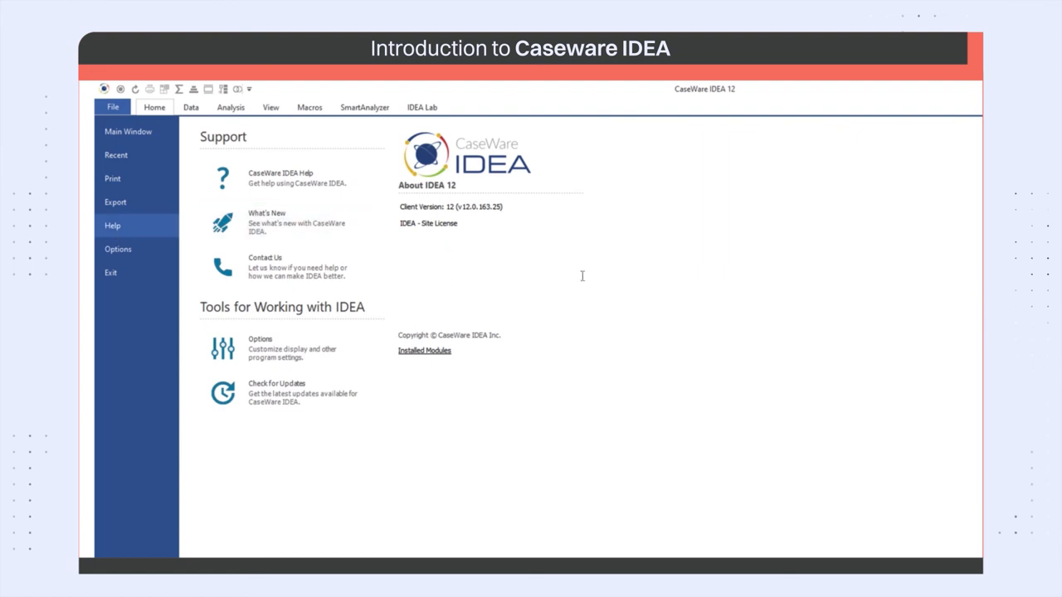
mouse_move(312, 177)
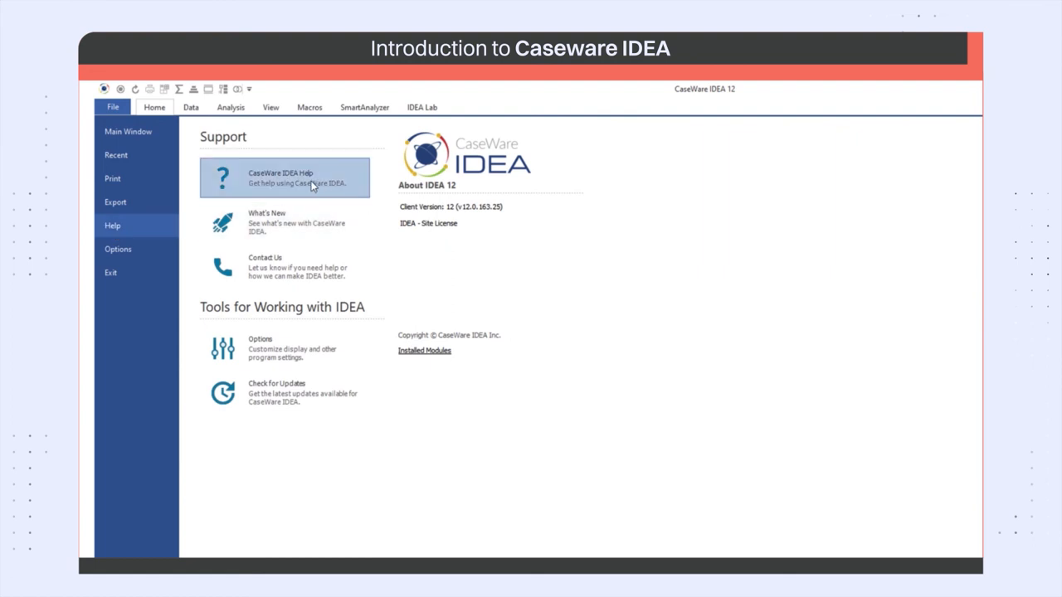